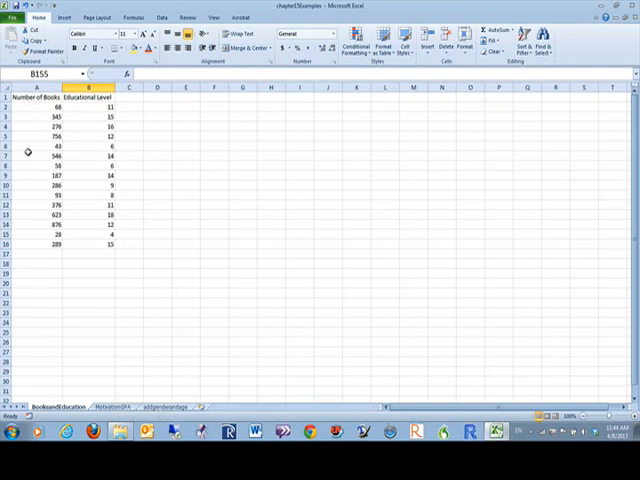
mouse_move(85, 353)
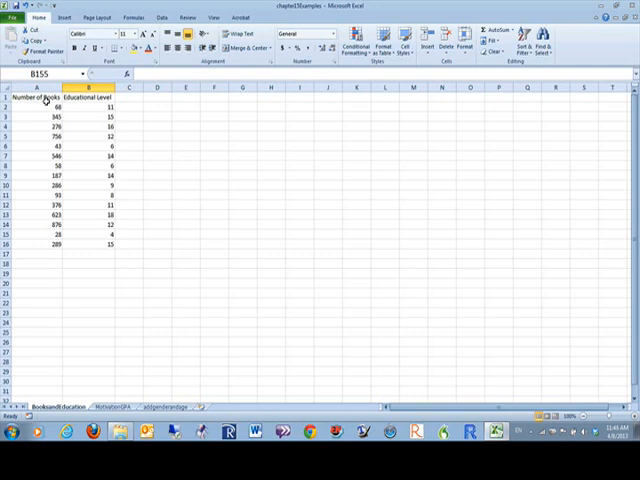
Step: Run a Correlation on A1:B16 with first-row labels, outputting at E1
scroll("down", 3)
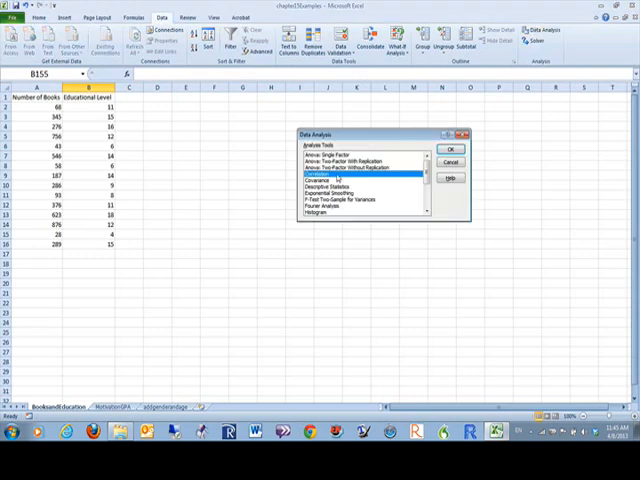
left_click(447, 148)
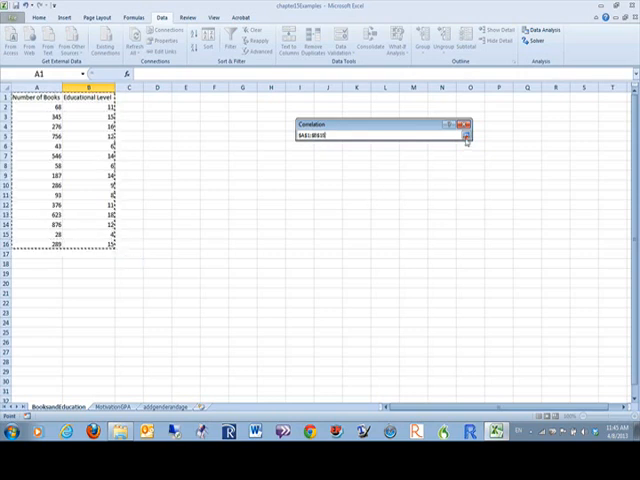
left_click(465, 135)
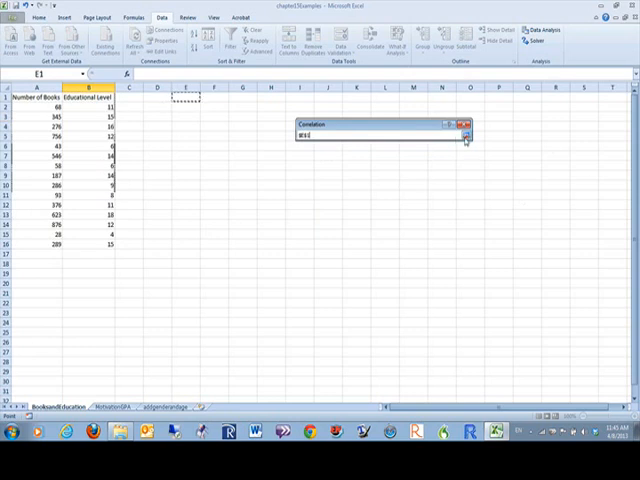
left_click(465, 136)
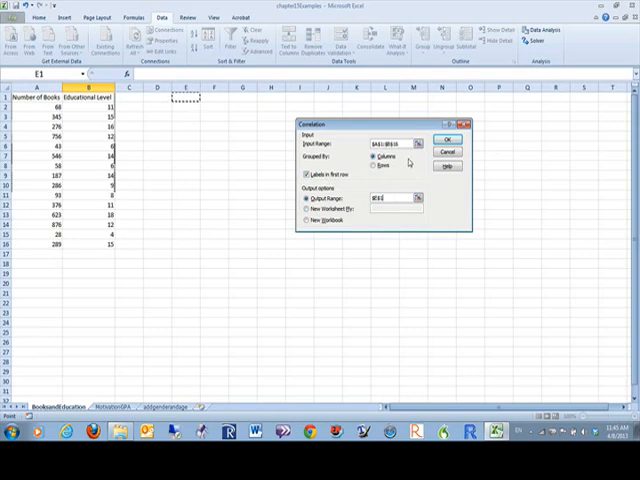
left_click(446, 139)
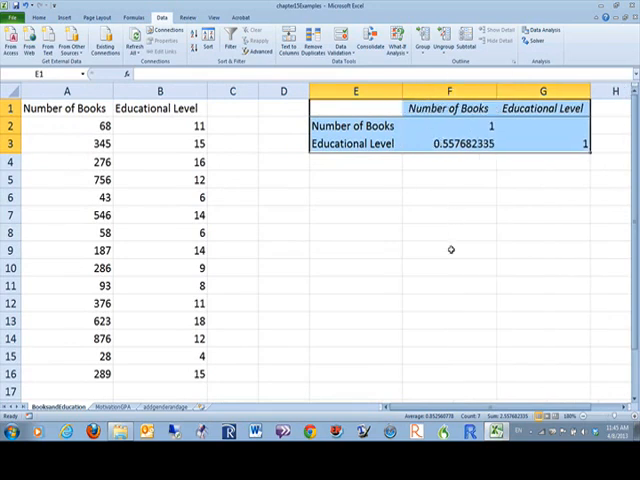
Step: Give the matrix headers F1:G1 (Number of Books, Educational Level) a yellow fill
left_click(459, 125)
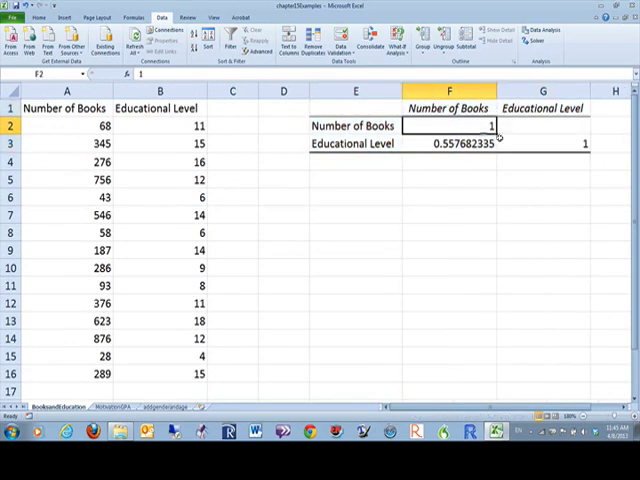
left_click(542, 143)
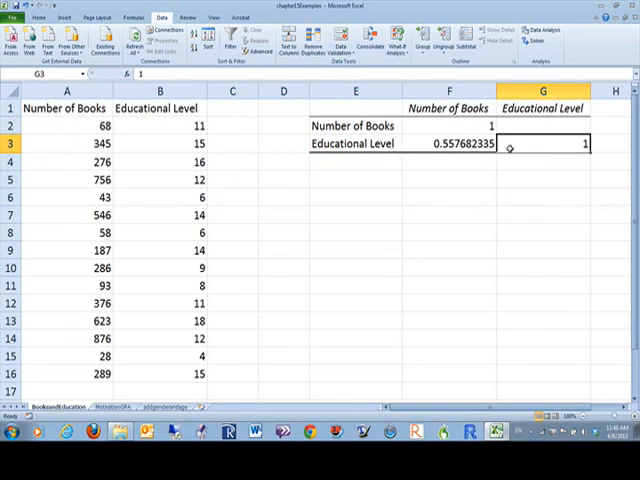
scroll("down", 3)
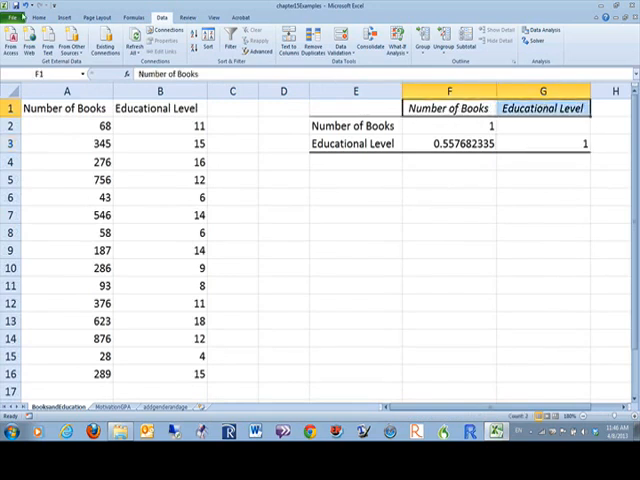
left_click(39, 17)
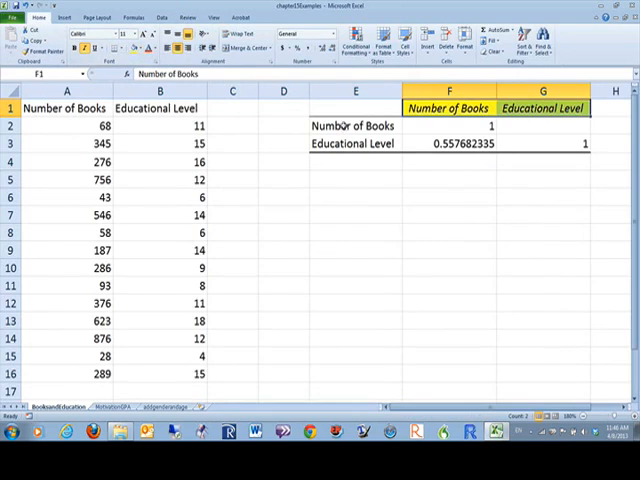
Step: Fill the matrix row labels in E2:E3 green
left_click(355, 125)
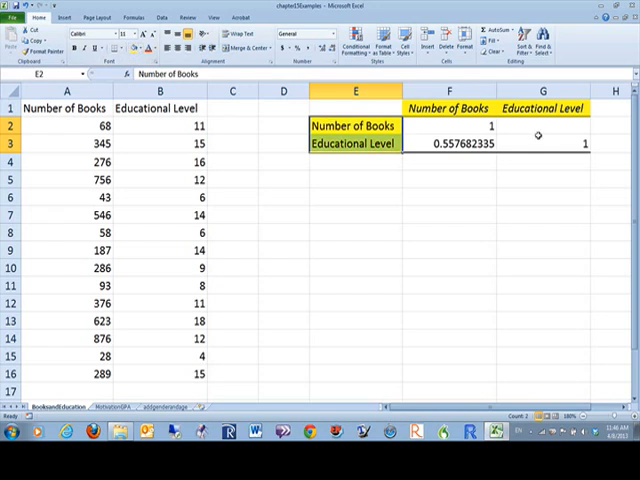
left_click(543, 143)
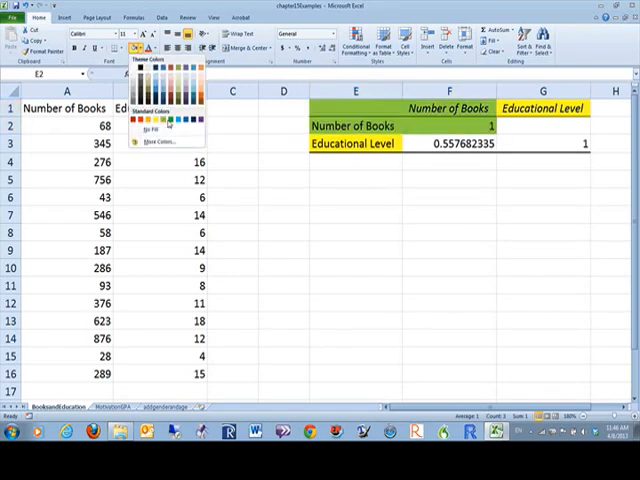
left_click(284, 197)
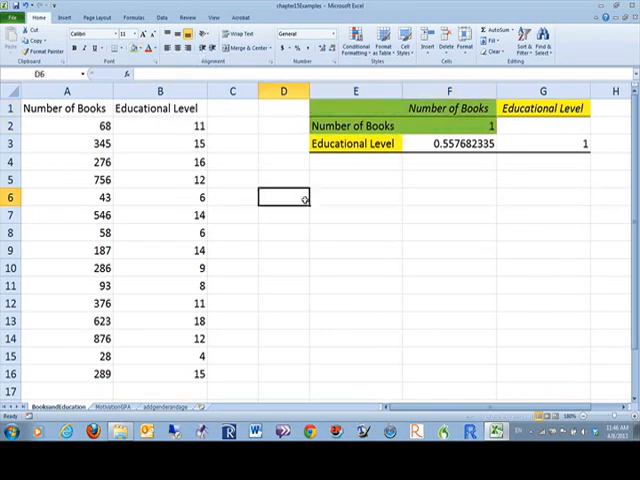
Step: Fill the Educational Level diagonal cell G3 yellow
left_click(542, 143)
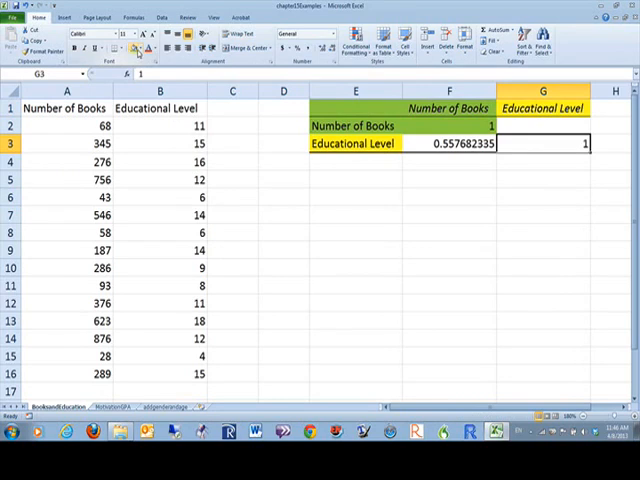
left_click(135, 48)
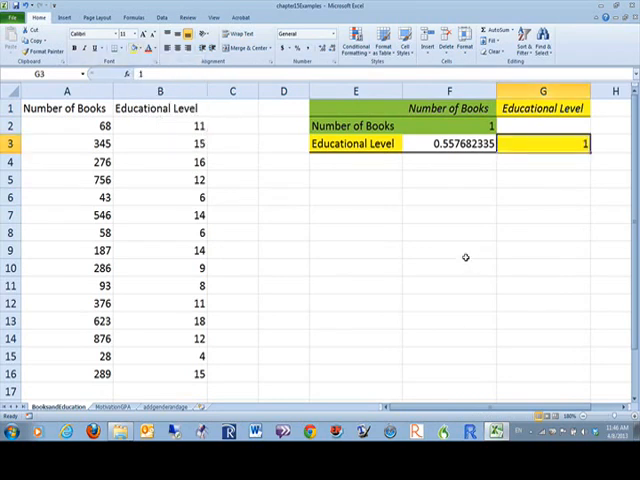
mouse_move(451, 231)
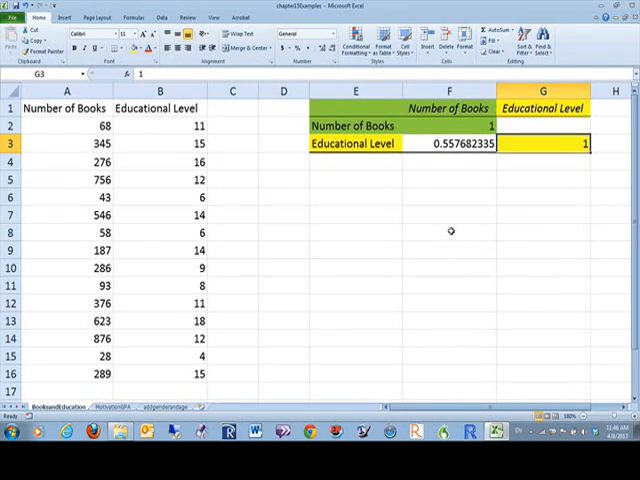
left_click(448, 143)
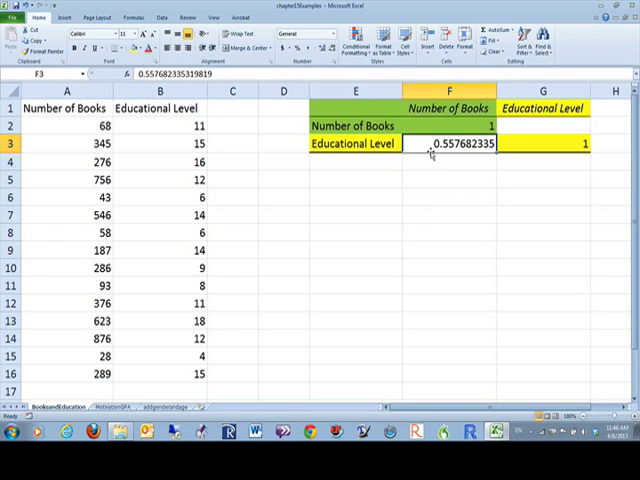
mouse_move(430, 167)
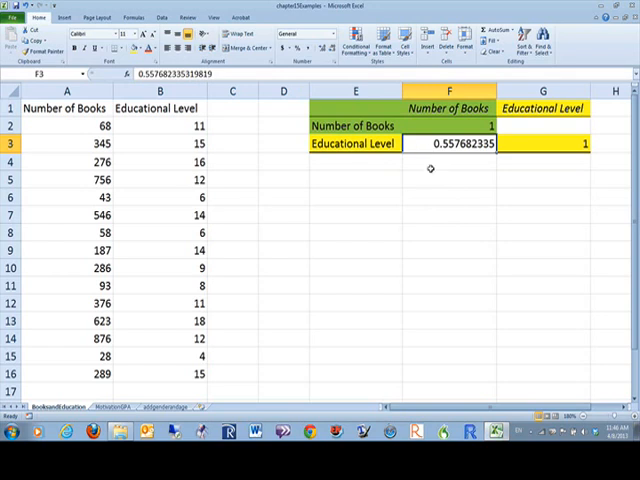
mouse_move(445, 143)
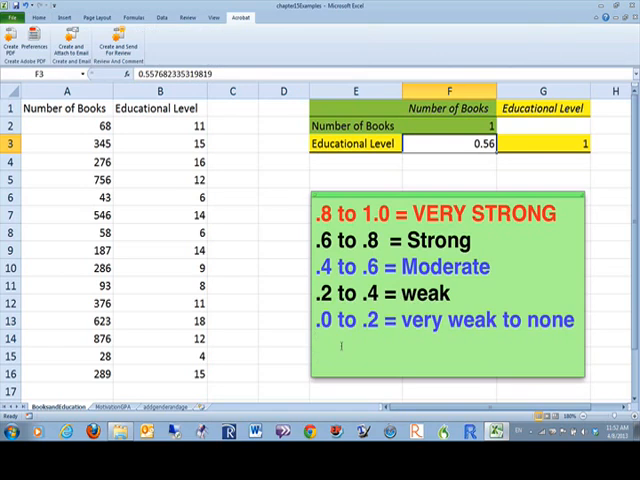
mouse_move(415, 215)
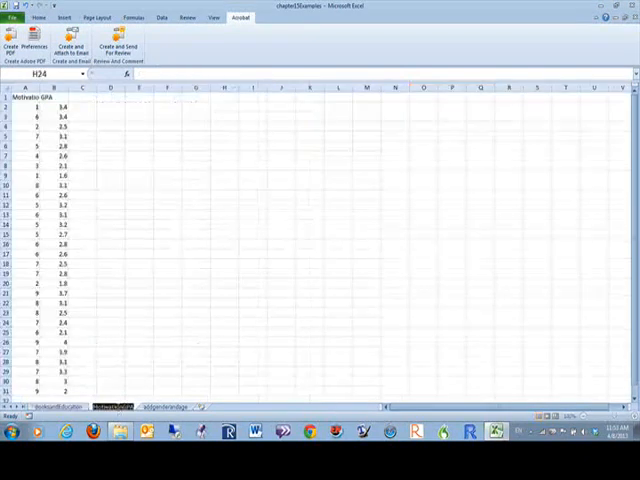
mouse_move(222, 281)
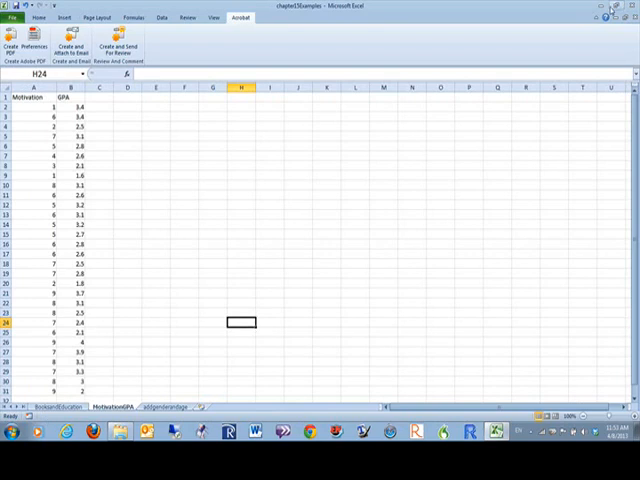
Step: Go to the MotivationGPA sheet
left_click(161, 17)
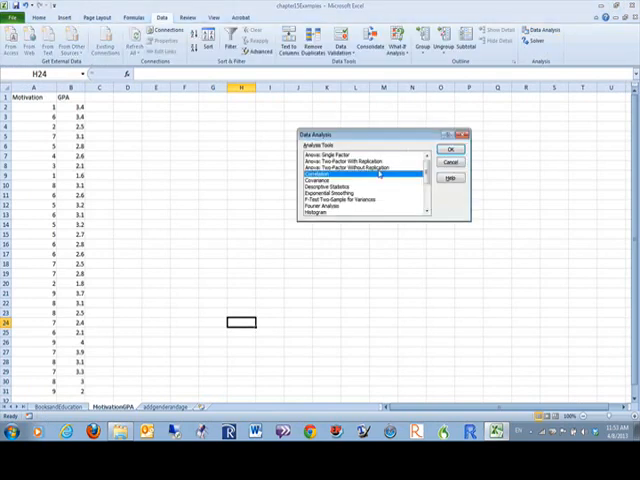
Step: Run a Correlation on A1:B31 with first-row labels, outputting at E2
left_click(448, 150)
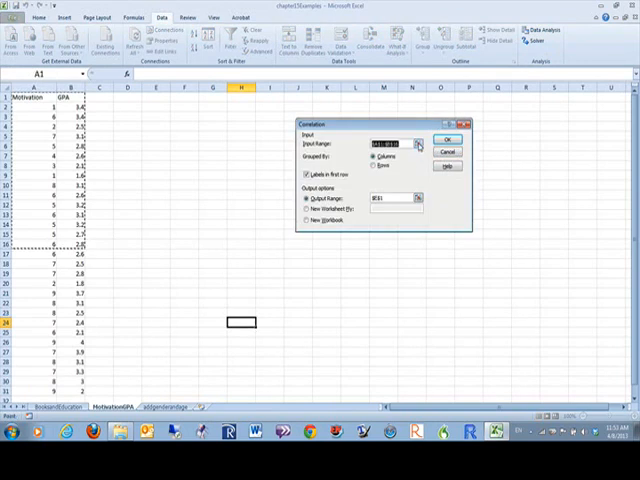
left_click(418, 143)
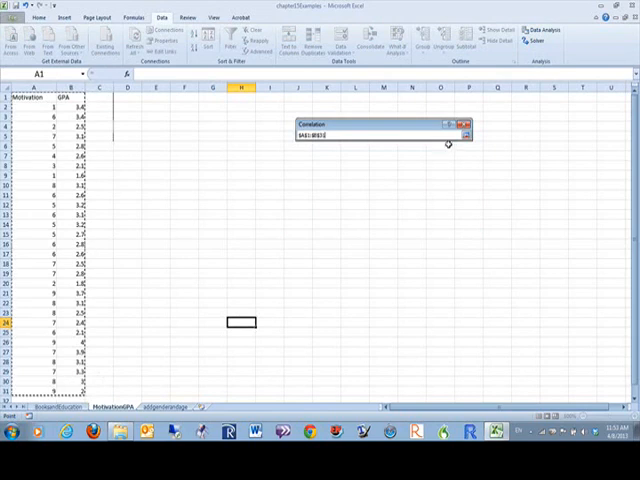
left_click(465, 135)
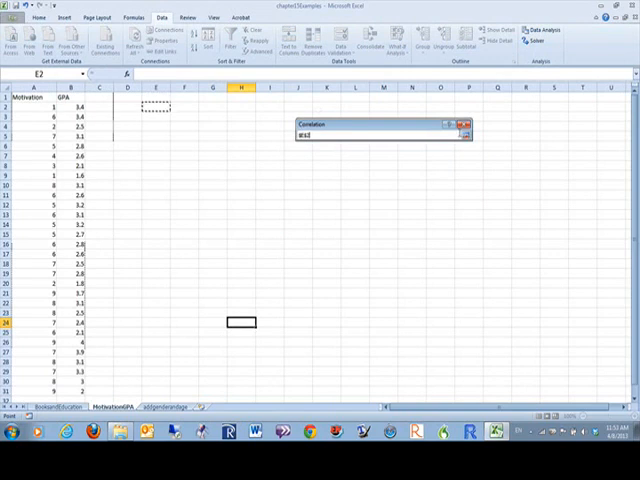
left_click(462, 124)
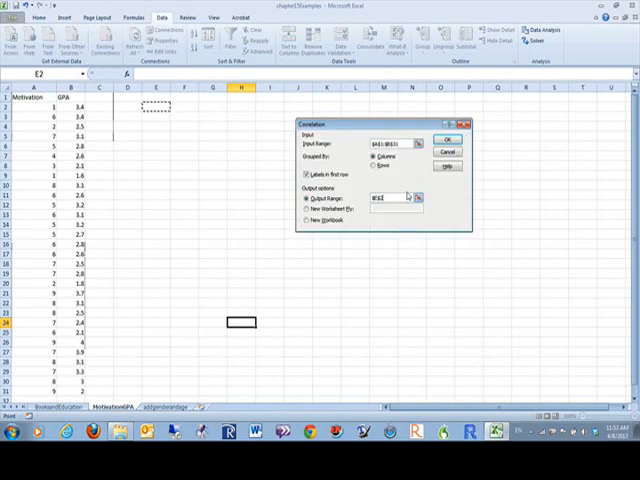
left_click(447, 139)
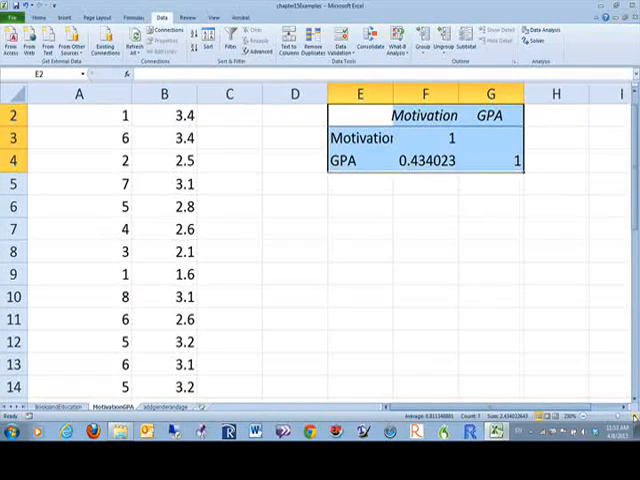
Step: Reduce the F4 coefficient 0.434023 to show 0.43
left_click(424, 160)
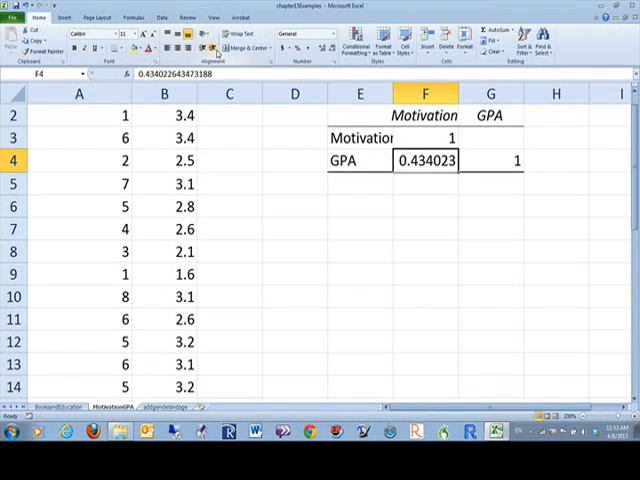
mouse_move(325, 50)
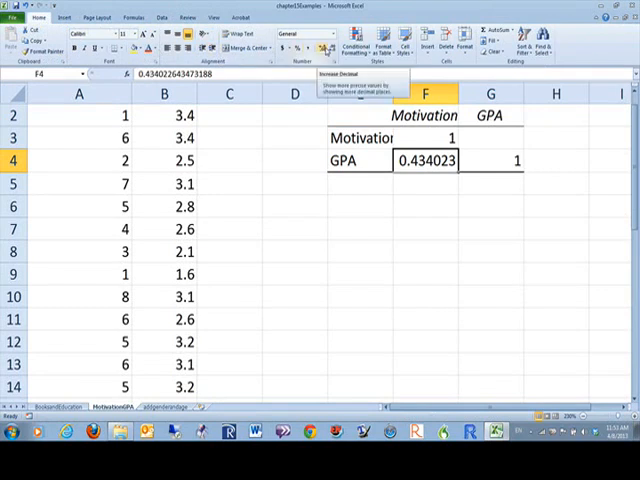
left_click(335, 48)
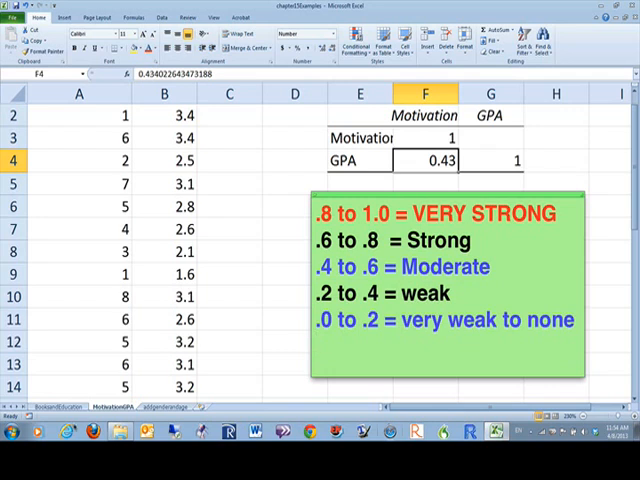
mouse_move(230, 330)
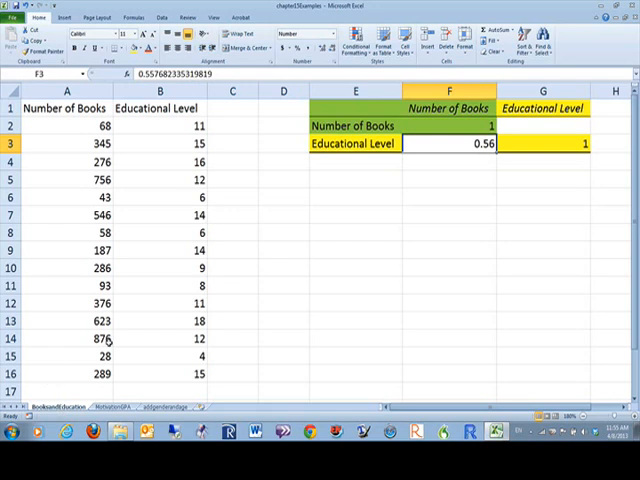
mouse_move(164, 124)
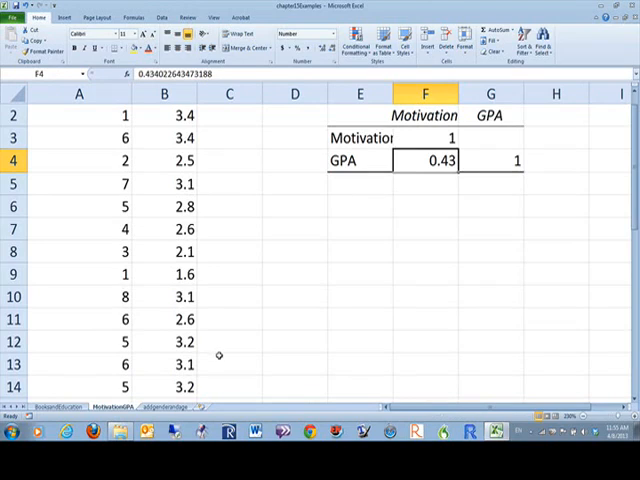
scroll("down", 3)
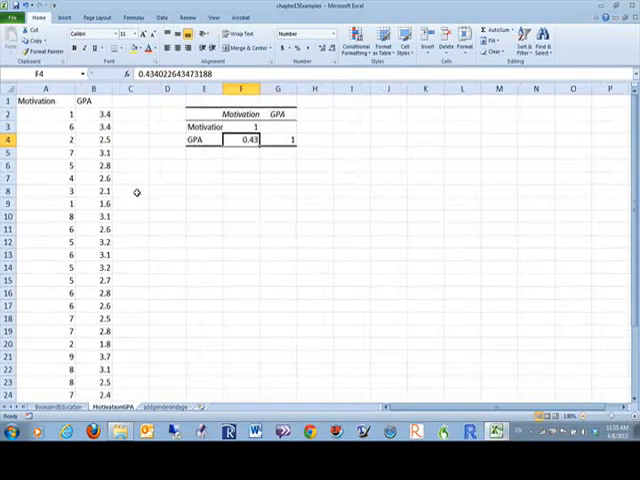
left_click(46, 115)
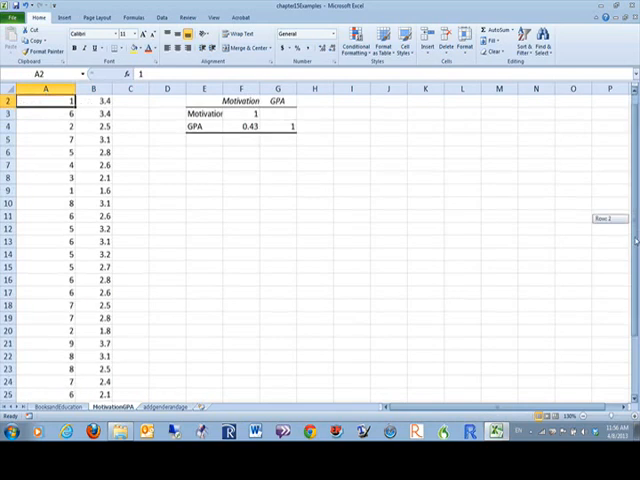
scroll("down", 3)
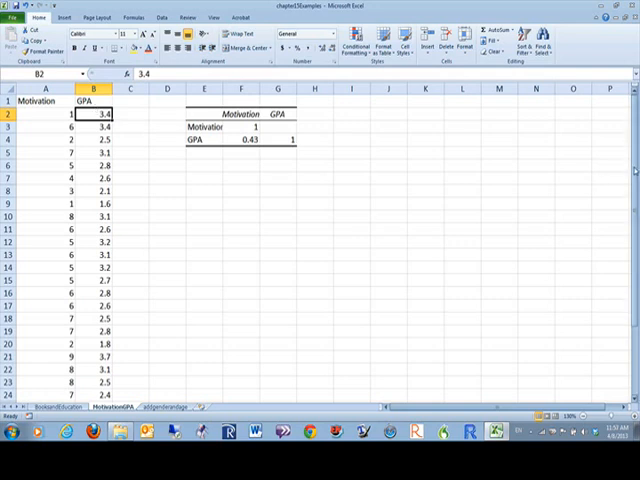
scroll("down", 3)
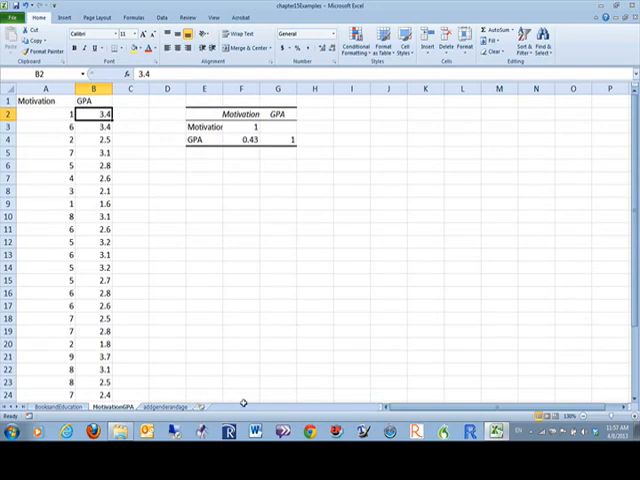
mouse_move(245, 278)
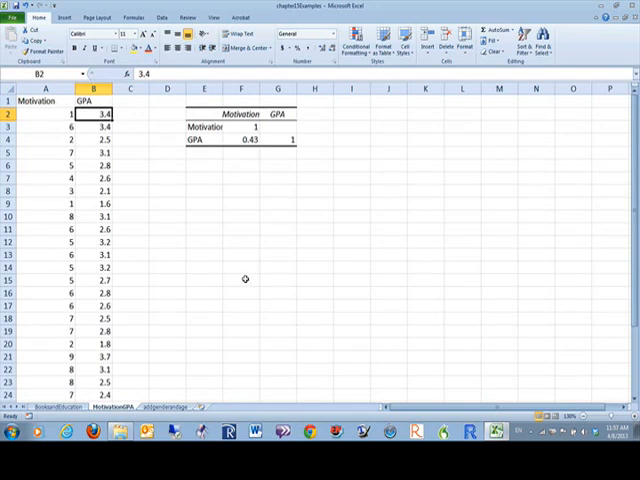
mouse_move(221, 207)
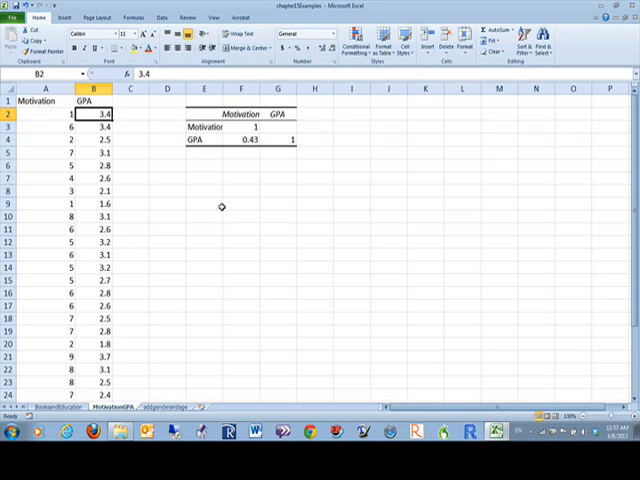
mouse_move(231, 187)
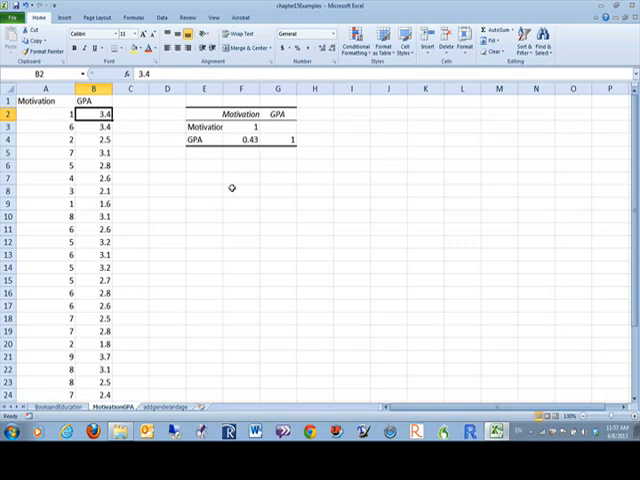
left_click(240, 189)
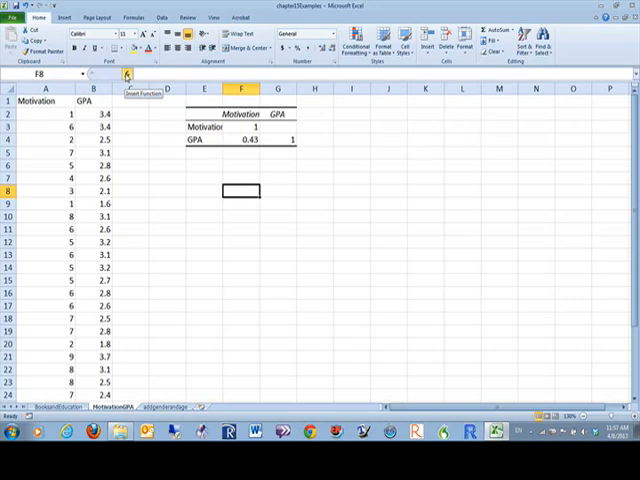
Step: Enter CORREL(A2:A31, B2:B31) in F8 through Insert Function, returning 0.43
left_click(127, 74)
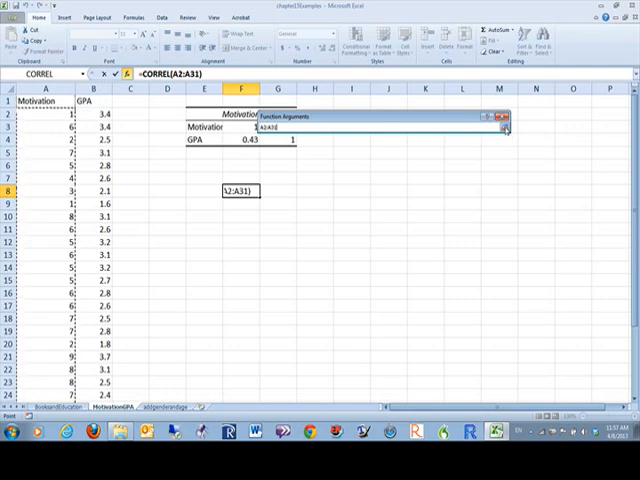
left_click(505, 128)
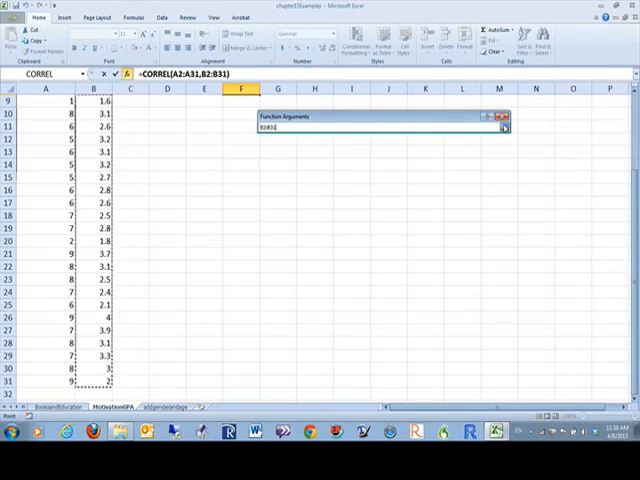
left_click(504, 127)
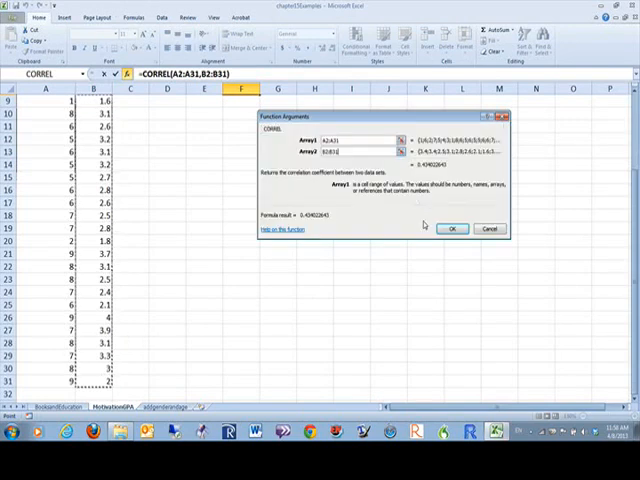
left_click(450, 228)
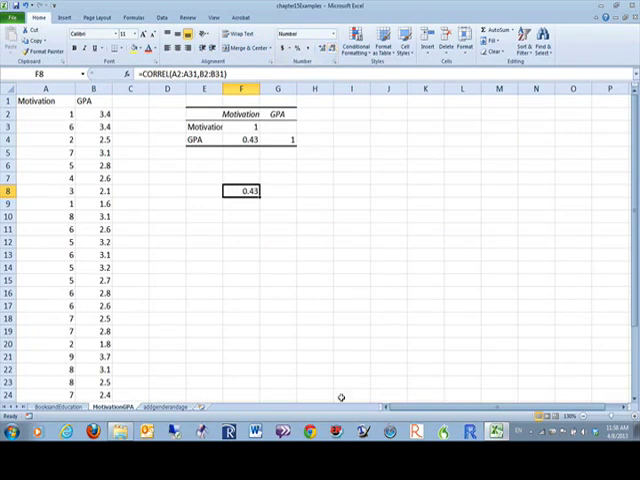
mouse_move(298, 352)
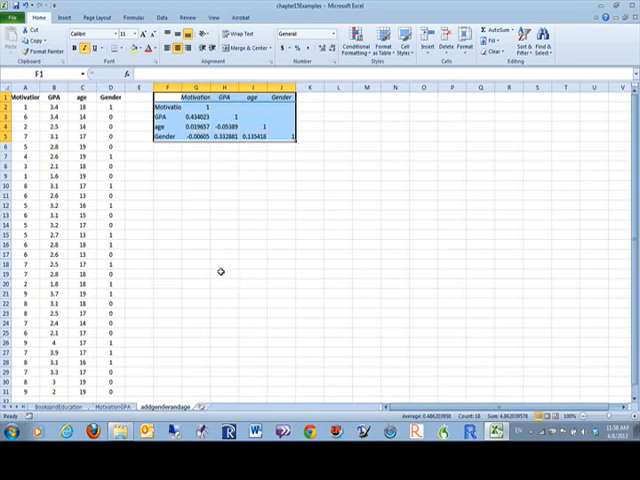
mouse_move(202, 308)
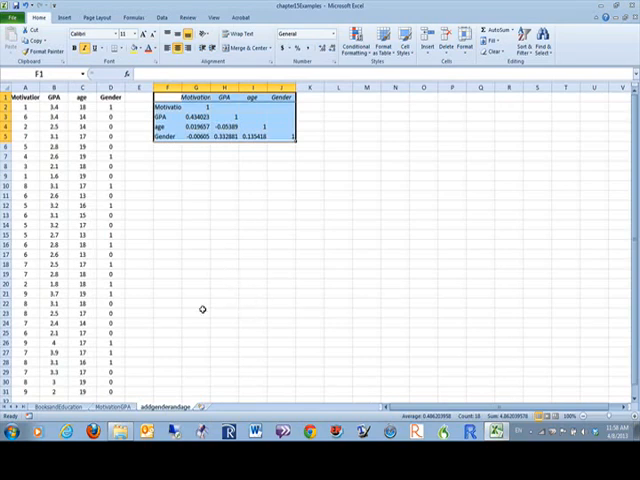
mouse_move(308, 96)
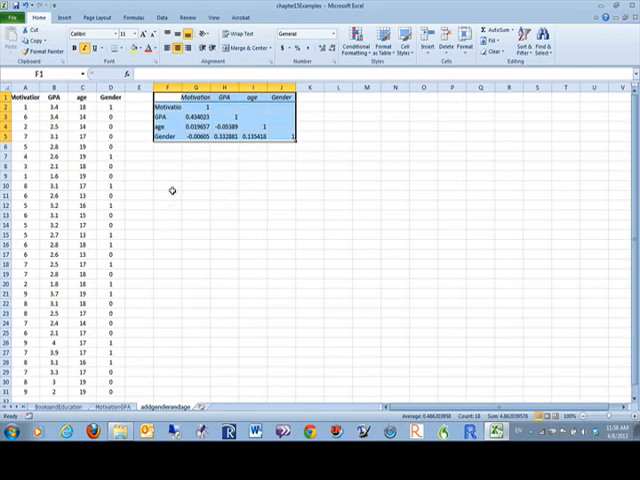
Step: On the addgenderandage sheet, select cell F9
left_click(168, 175)
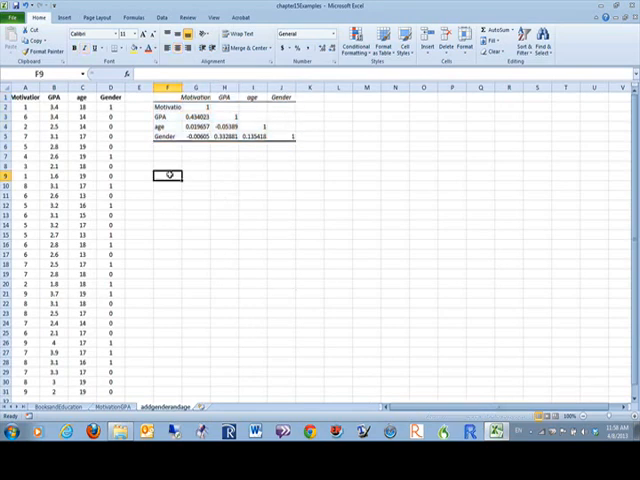
Step: Type Motivation in F9, then copy the four labels into F9:F12 and G8:J8
type("M")
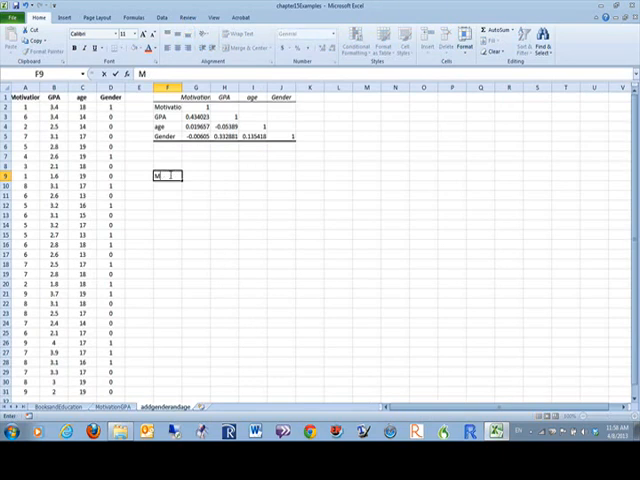
type("otivation")
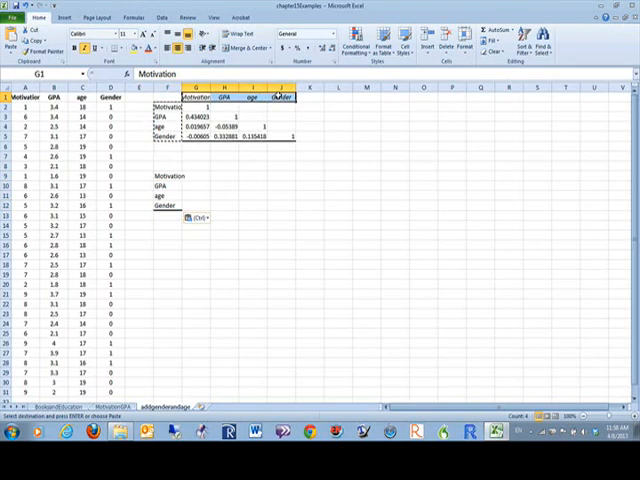
left_click(195, 176)
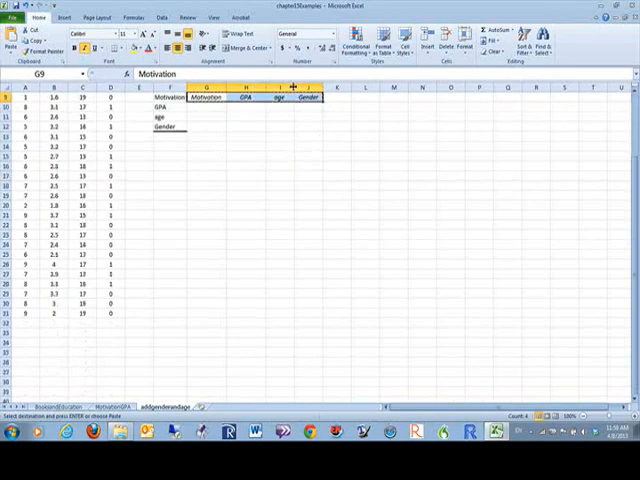
scroll("down", 3)
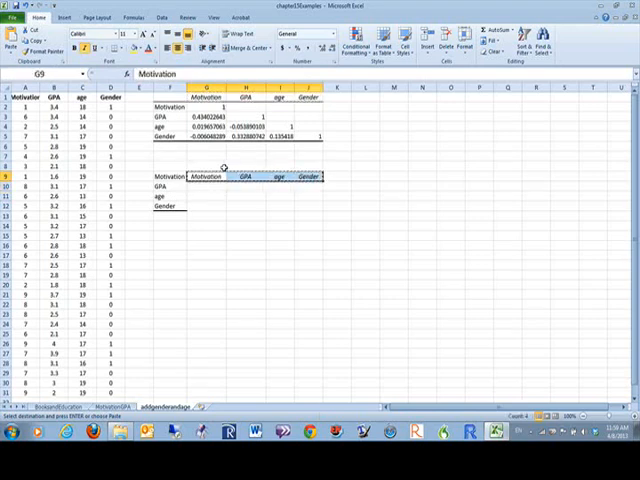
left_click(205, 166)
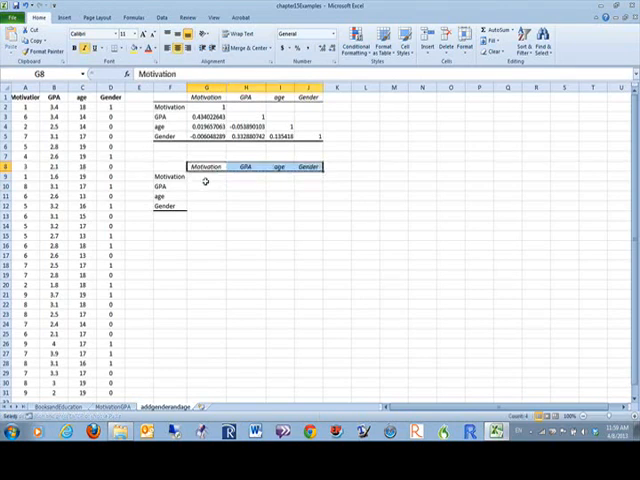
left_click(205, 177)
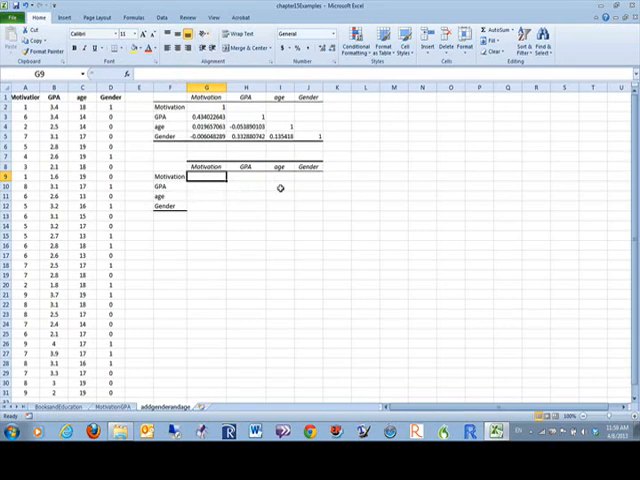
mouse_move(197, 197)
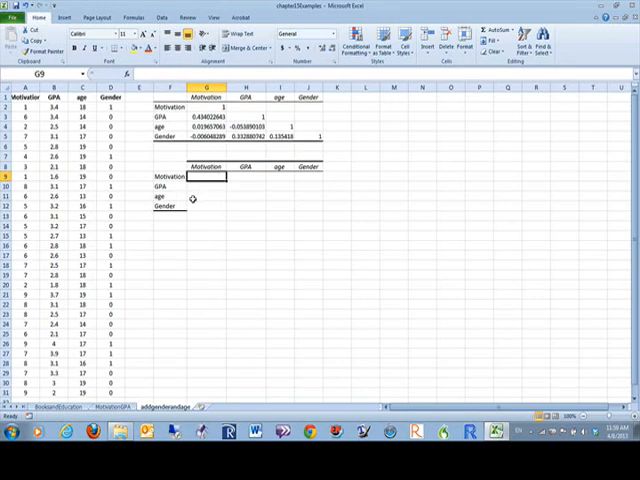
mouse_move(213, 202)
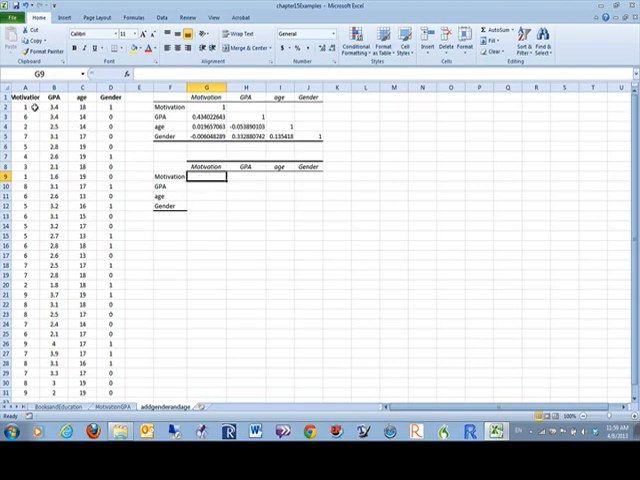
left_click(12, 105)
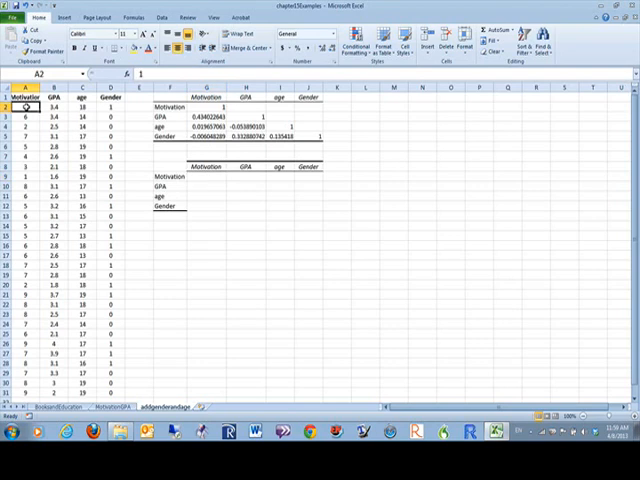
left_click(22, 107)
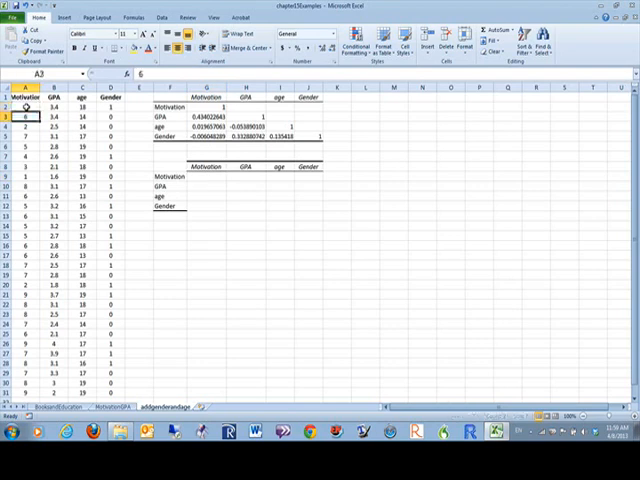
left_click_drag(18, 97, 18, 147)
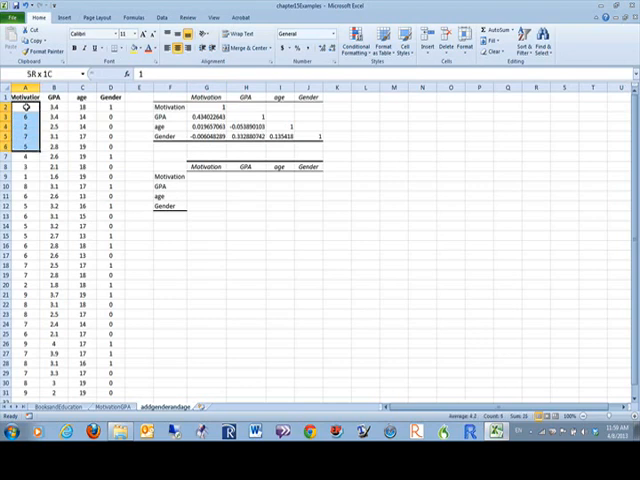
left_click_drag(25, 105, 25, 390)
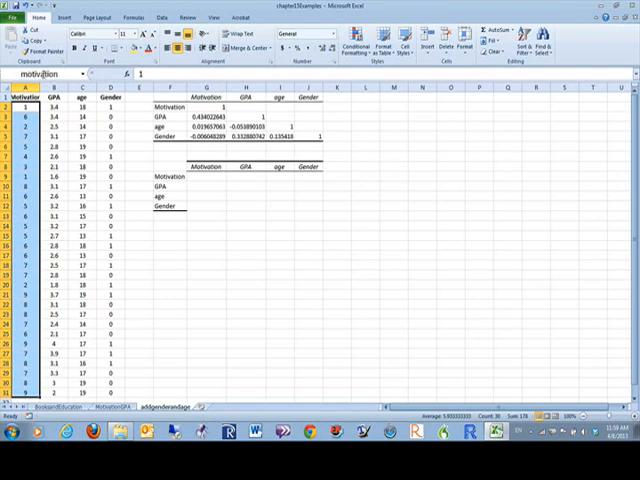
left_click(68, 100)
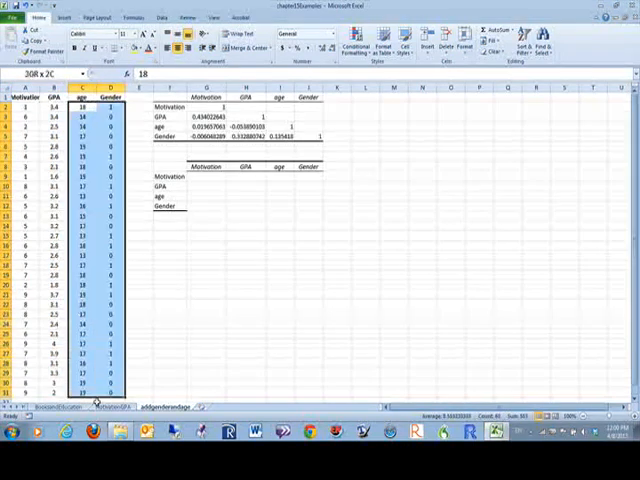
scroll("down", 3)
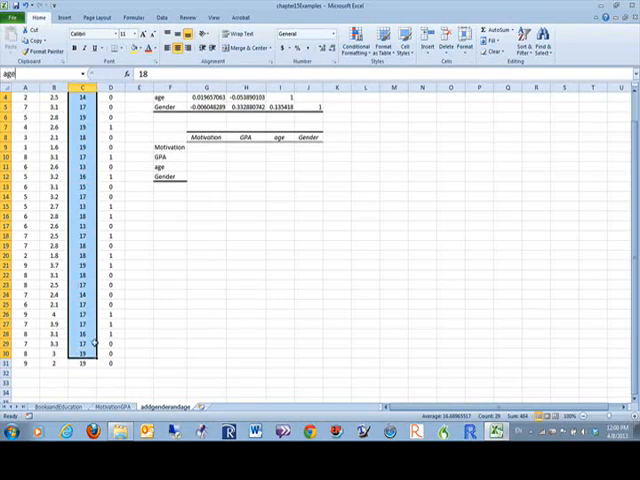
left_click_drag(82, 95, 82, 363)
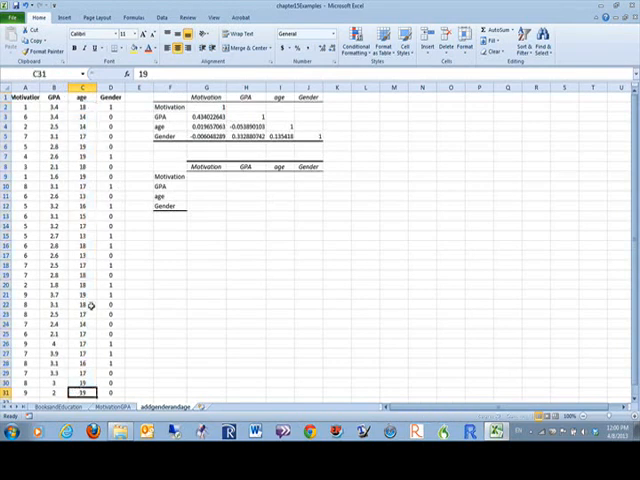
left_click(91, 87)
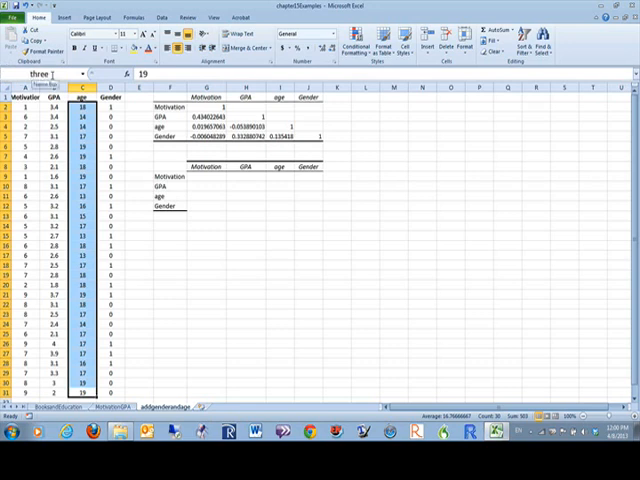
left_click(112, 105)
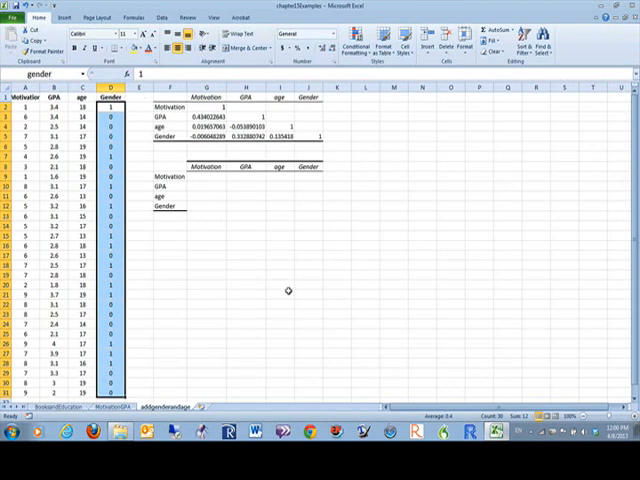
mouse_move(252, 276)
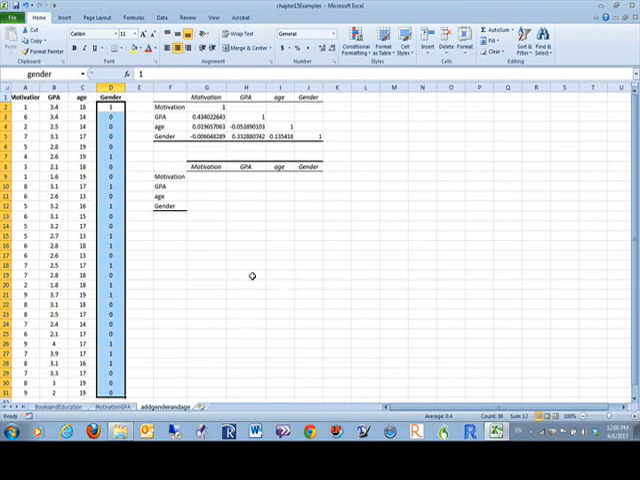
left_click(252, 275)
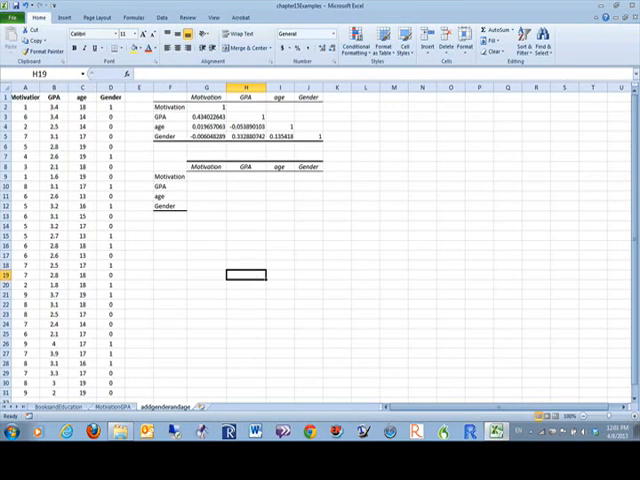
left_click(78, 105)
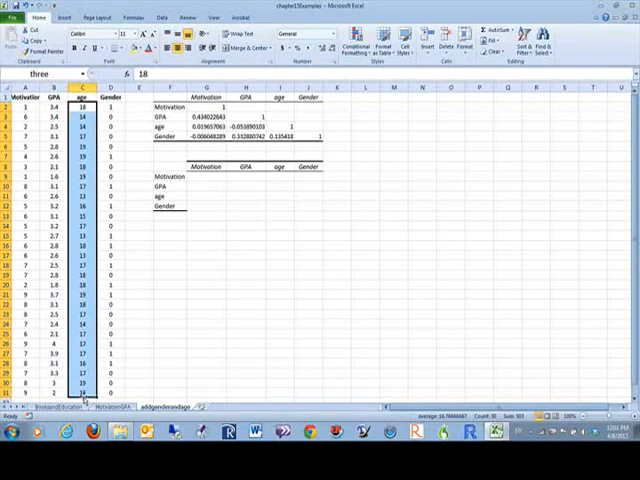
left_click(247, 284)
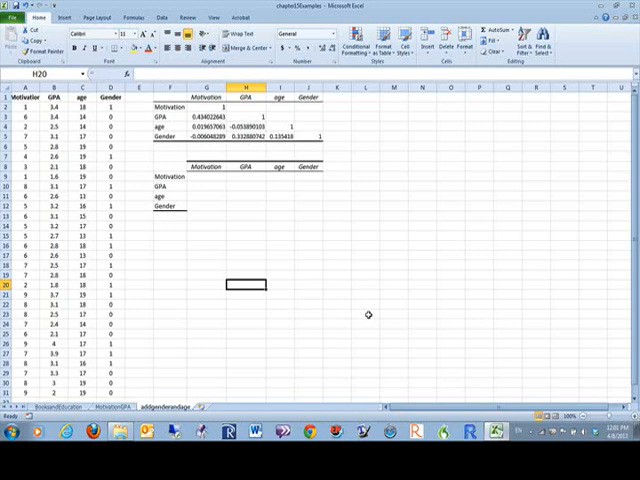
mouse_move(406, 150)
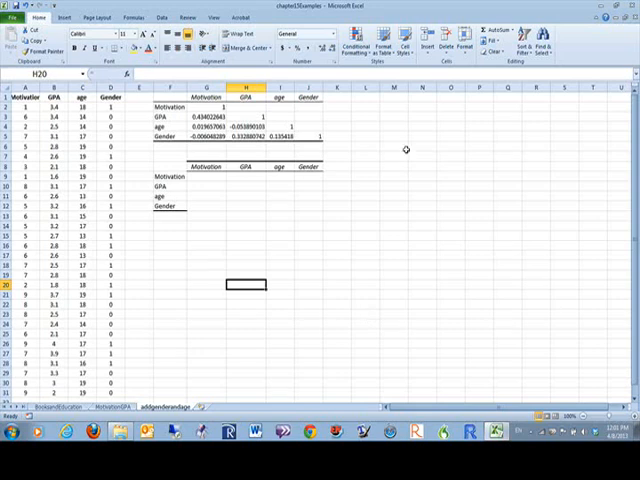
mouse_move(108, 183)
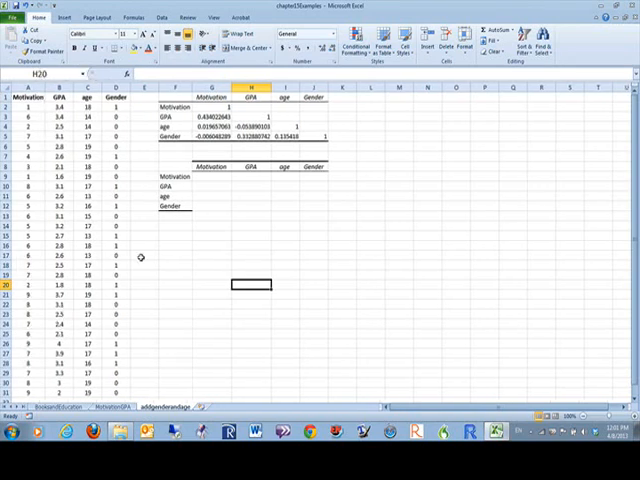
mouse_move(207, 213)
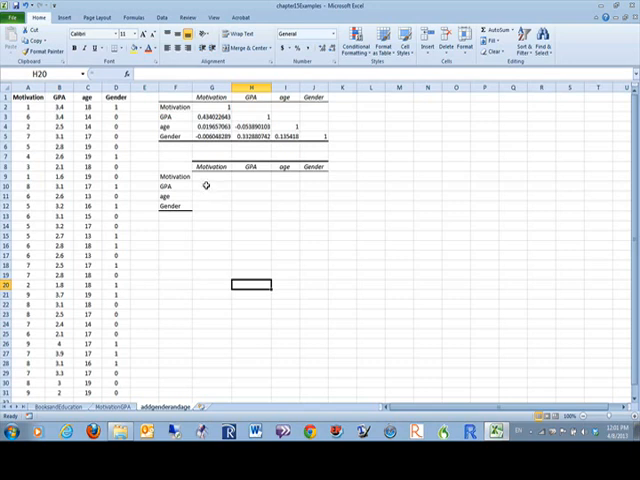
Step: Enter =CORREL(motivation,gpa) in G10 and =CORREL(motivation,three) in G11
left_click(210, 187)
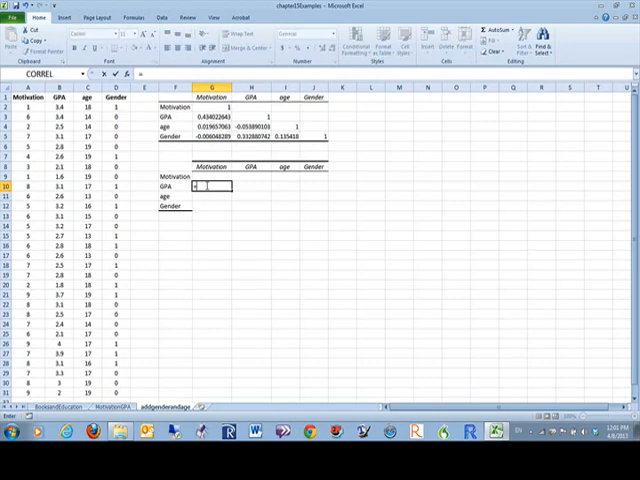
type("=correl(")
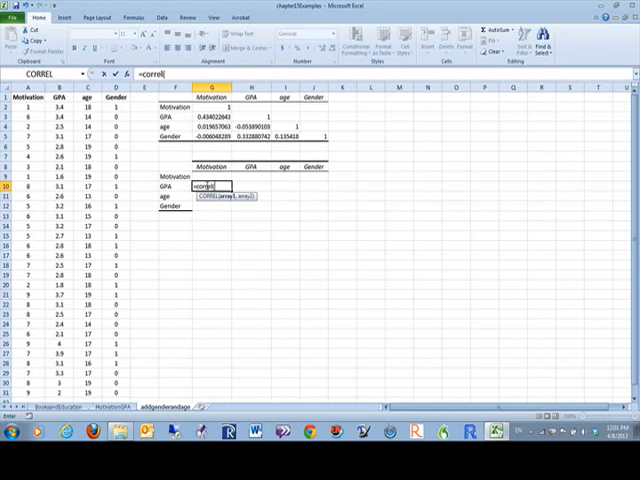
type("m")
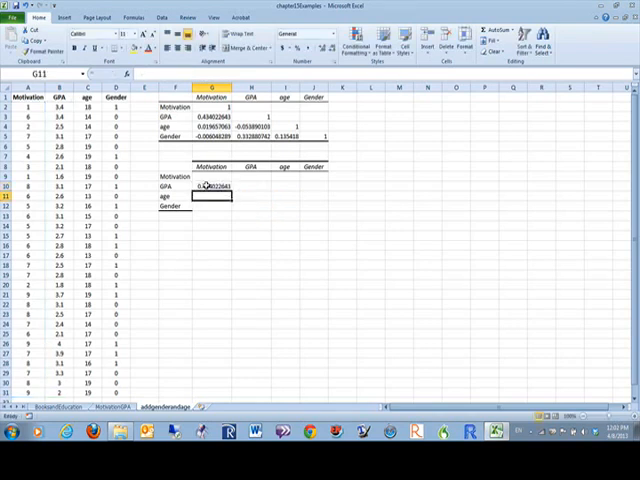
type("=CO")
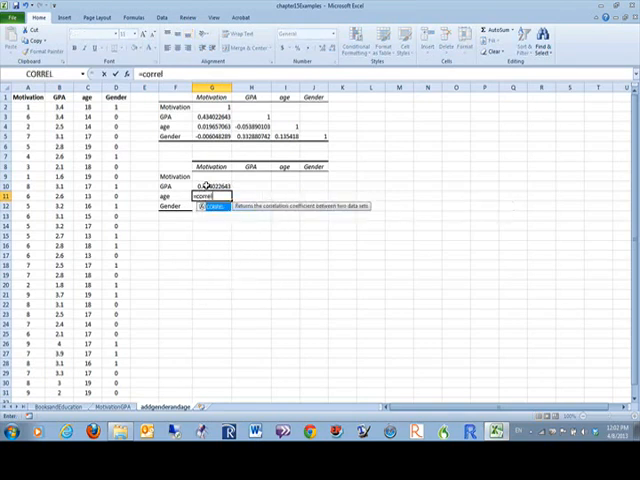
type("m")
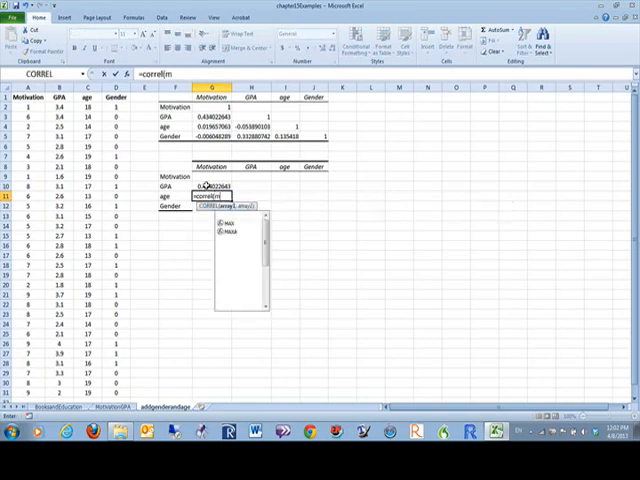
type("motivation,")
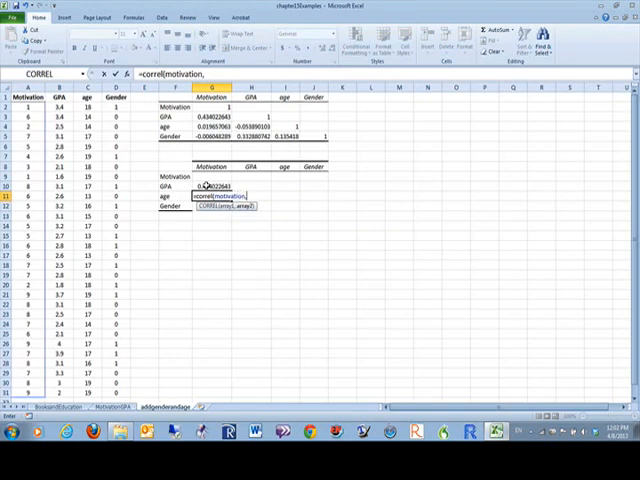
type("three")
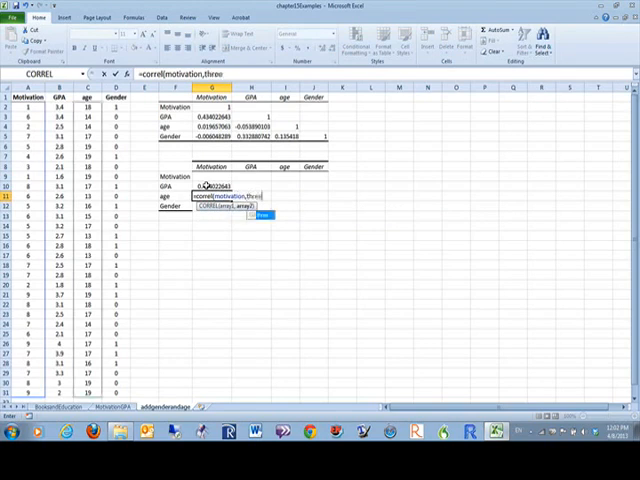
key("Return")
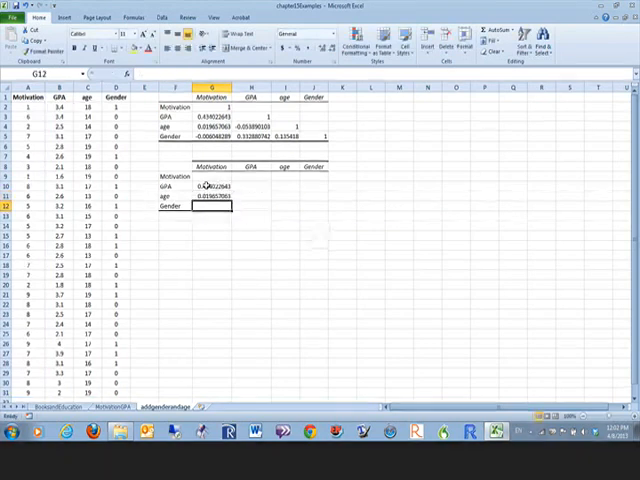
Step: Select the lower correlation values G10:J12, then select the Motivation–Gender cell
left_click_drag(200, 185, 295, 210)
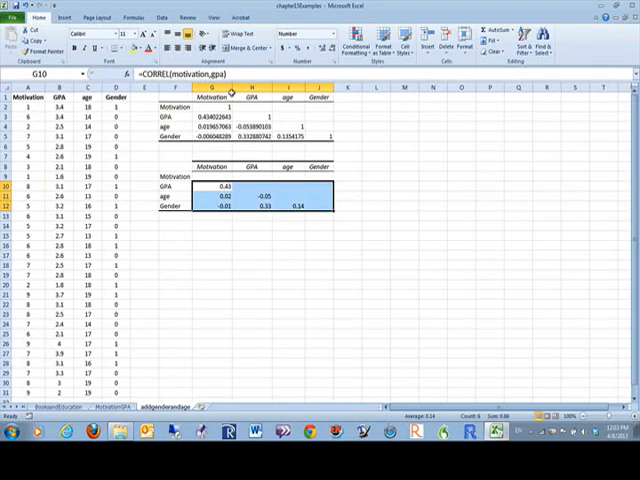
mouse_move(217, 200)
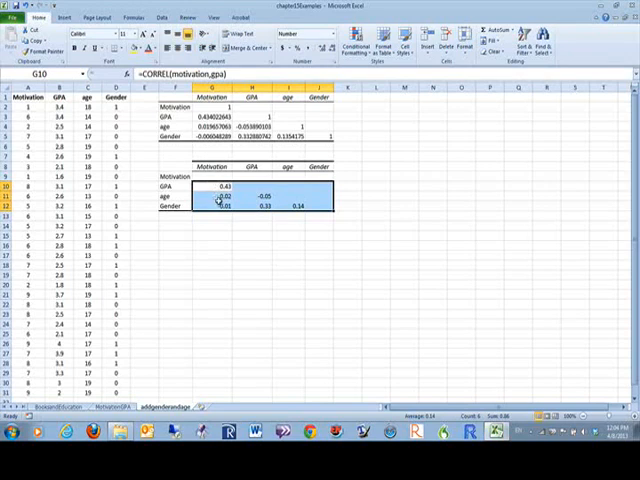
left_click(219, 206)
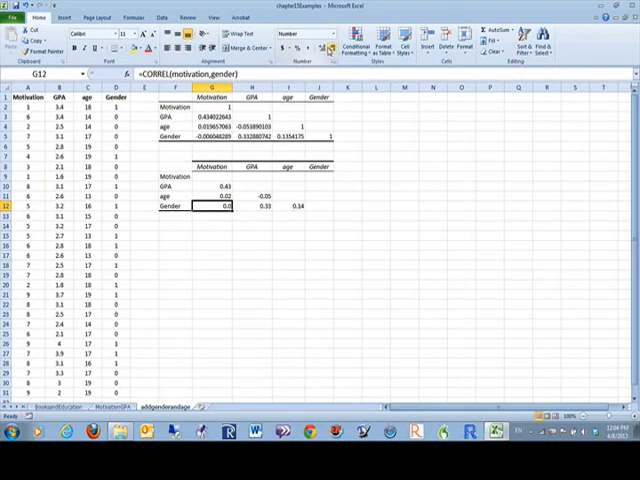
Step: Show Motivation–Gender as -0.006 with one extra decimal, then check the GPA–age formula
left_click(325, 48)
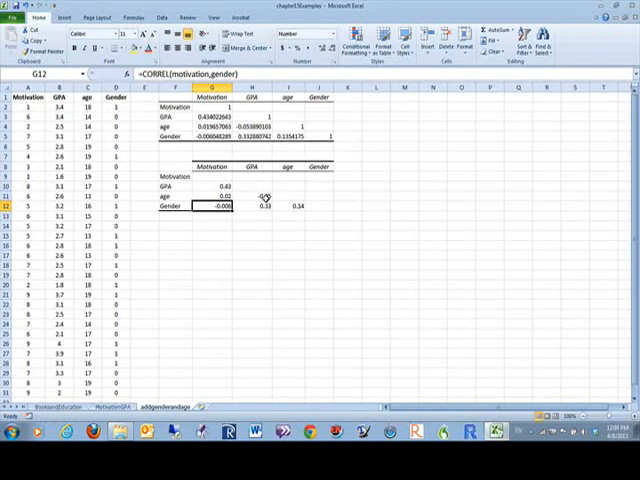
left_click(262, 196)
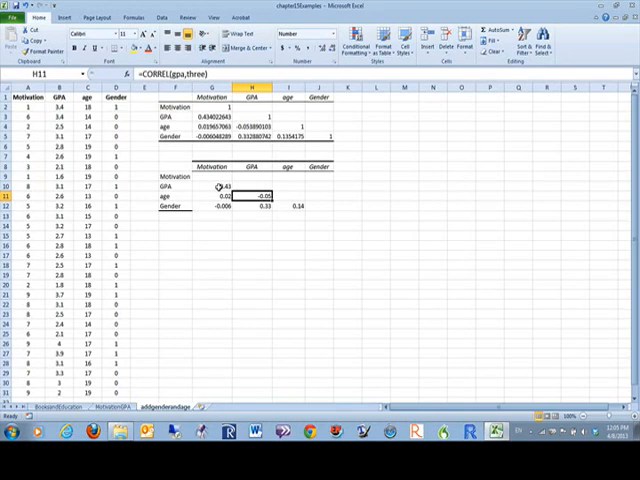
left_click(222, 186)
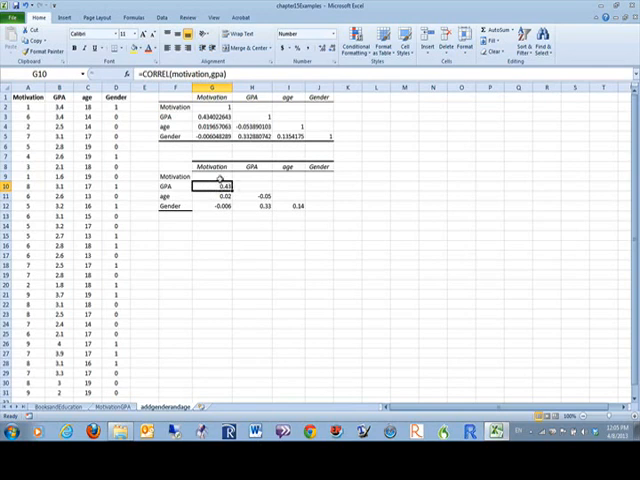
left_click(288, 195)
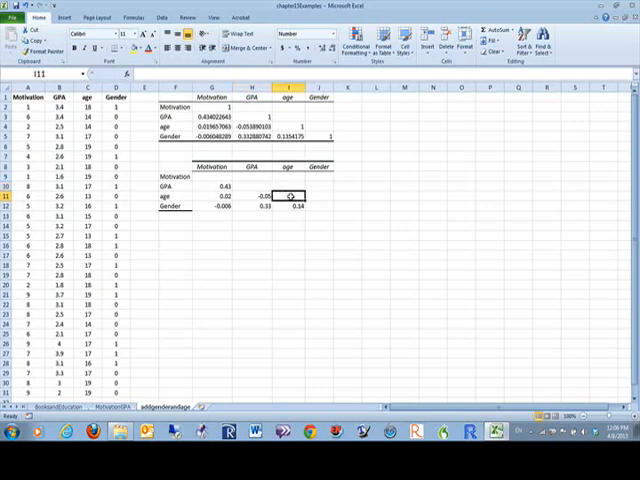
left_click_drag(318, 166, 318, 206)
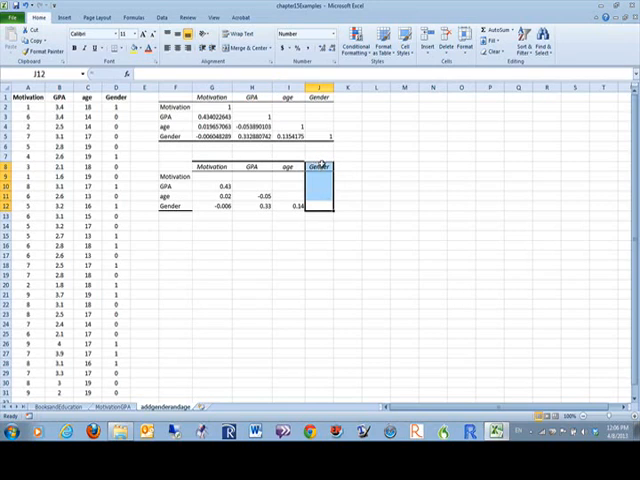
mouse_move(320, 167)
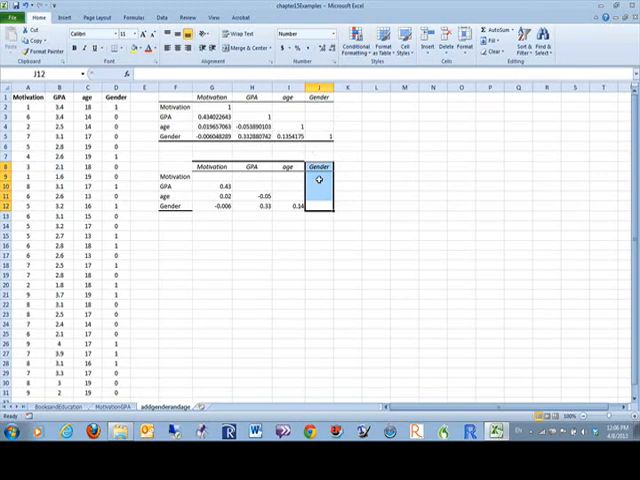
mouse_move(311, 271)
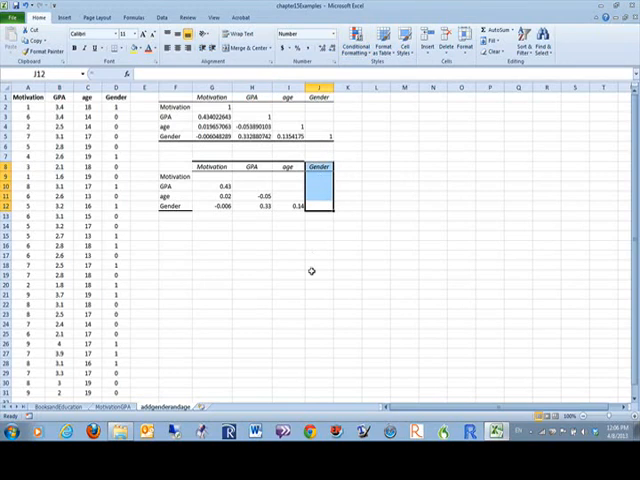